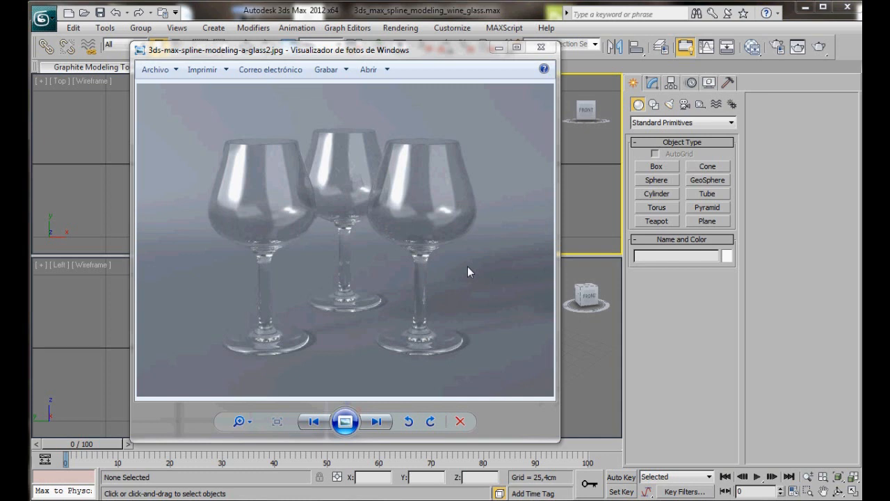
mouse_move(465, 247)
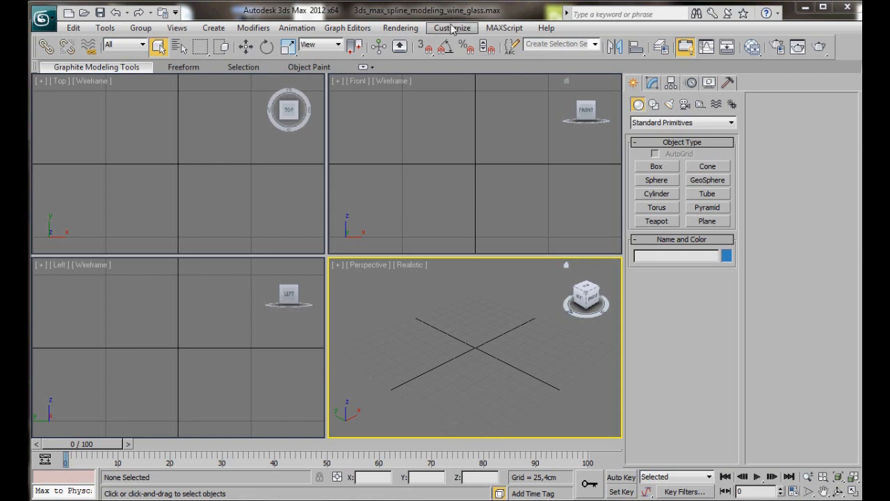
- Set Units Setup to Metric with Centimeters as the display unit and confirm
click(452, 28)
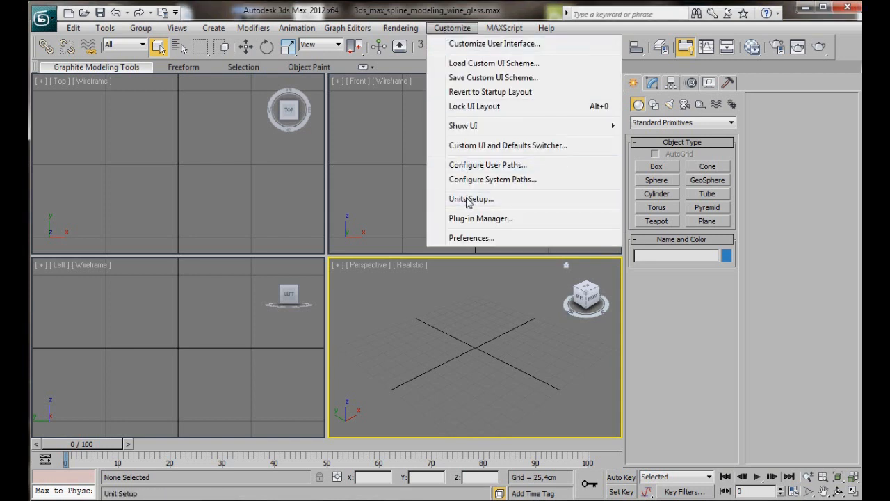
click(470, 197)
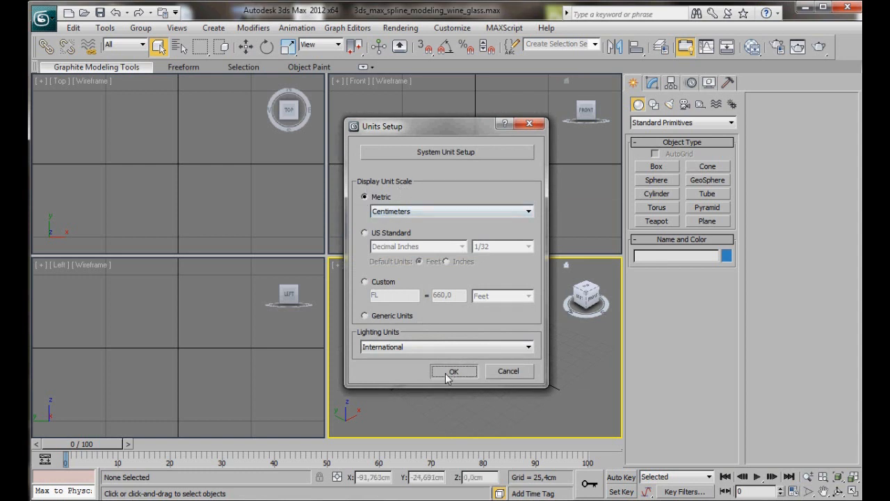
click(453, 370)
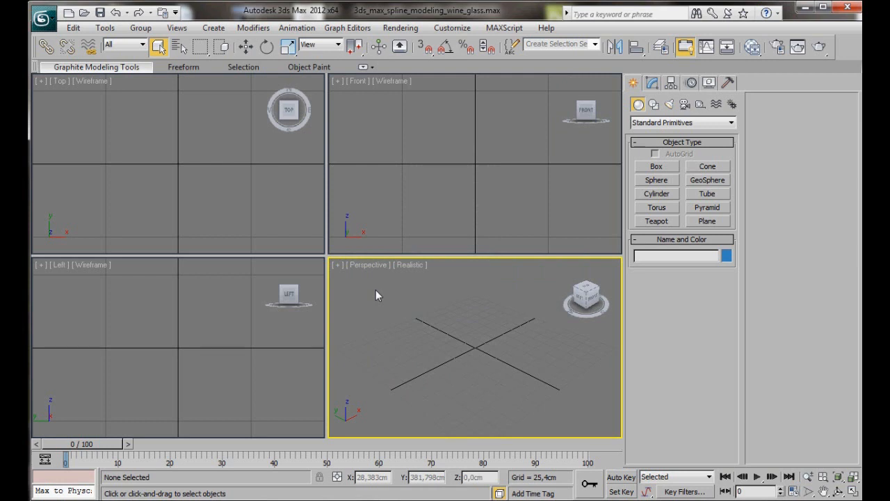
mouse_move(378, 295)
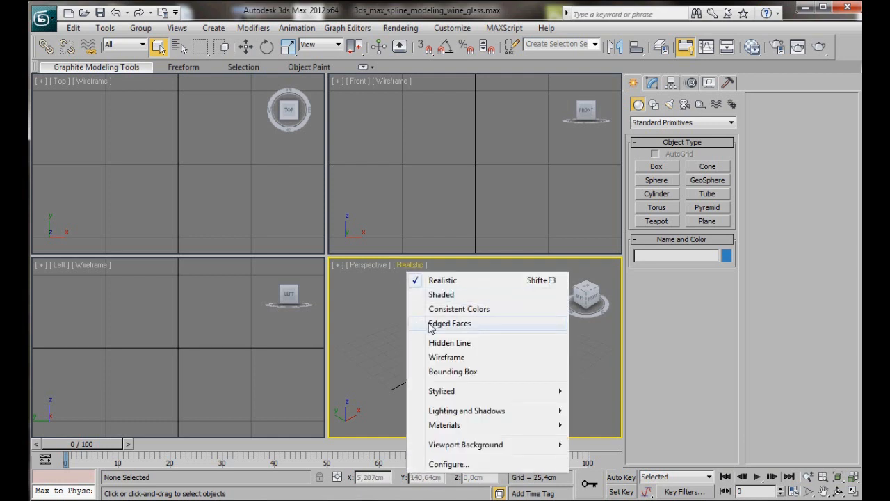
- Enable Edged Faces in Perspective and make the Front view Shaded with Edged Faces
click(450, 323)
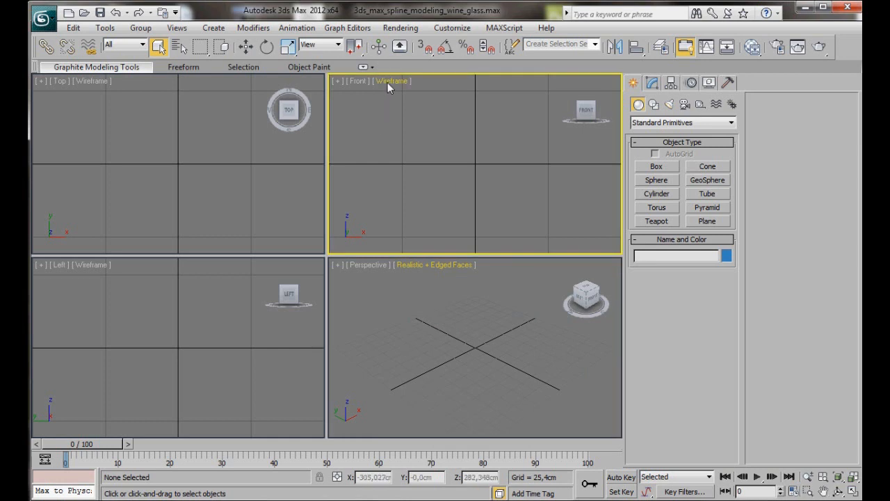
click(391, 80)
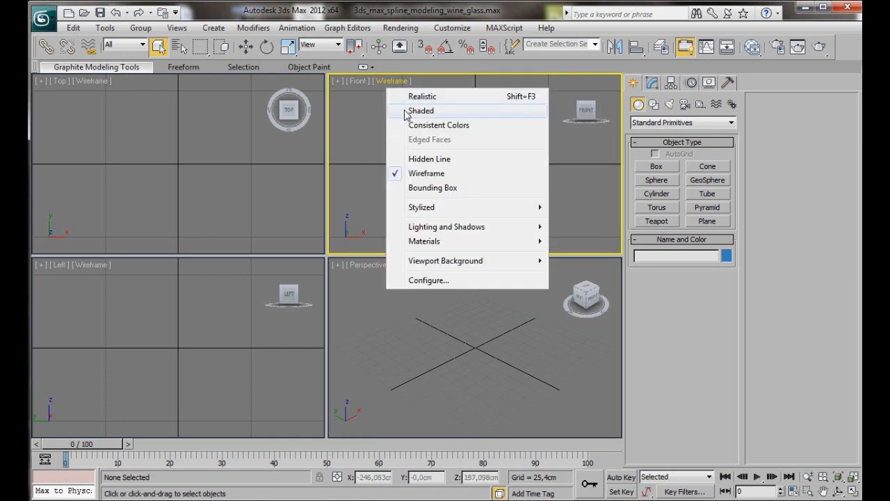
click(421, 112)
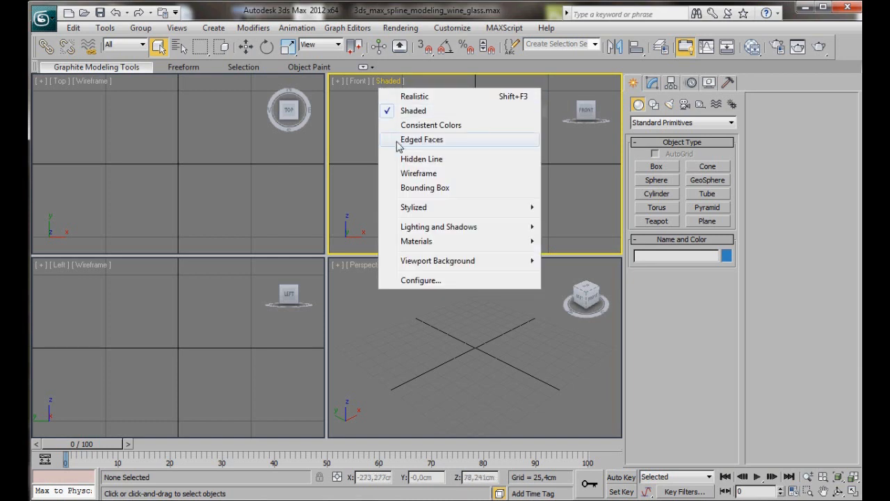
click(422, 139)
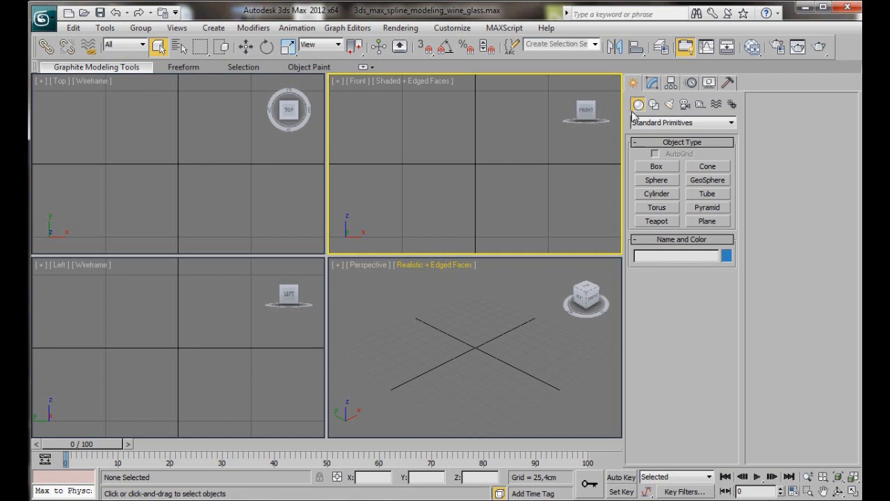
mouse_move(701, 233)
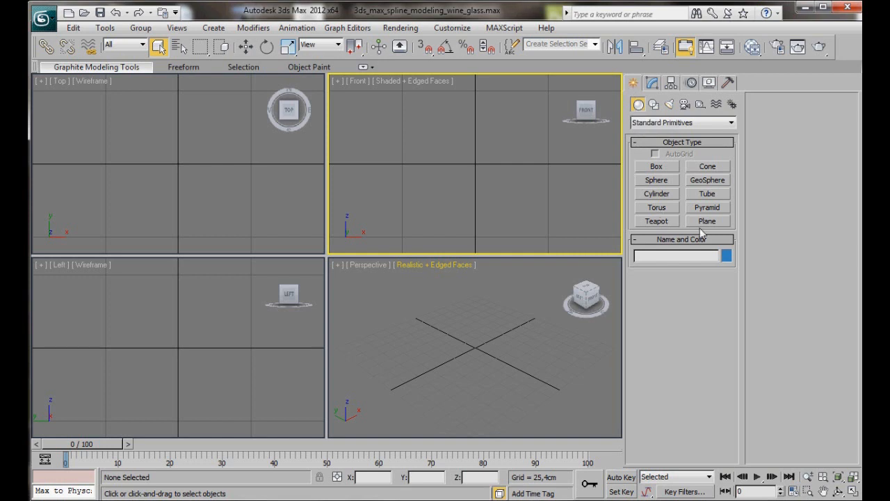
- Create Plane001 in the Front view and set its Length to 16cm in the Modify panel
click(707, 220)
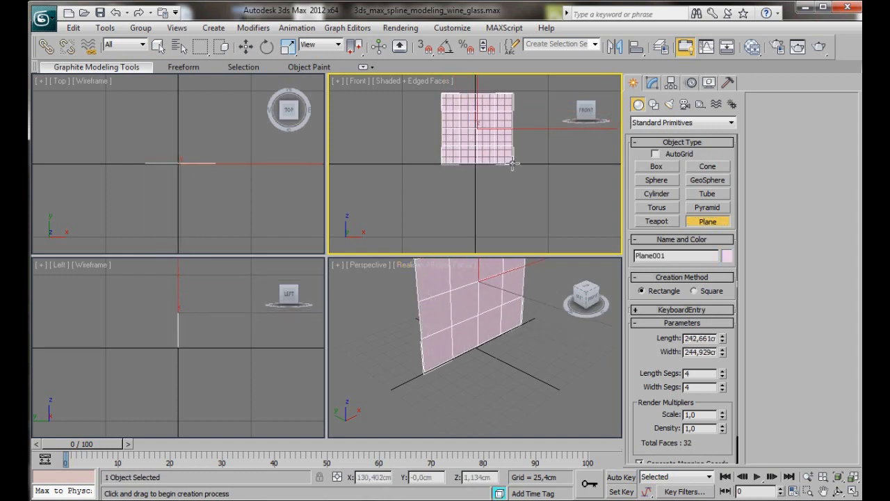
click(653, 83)
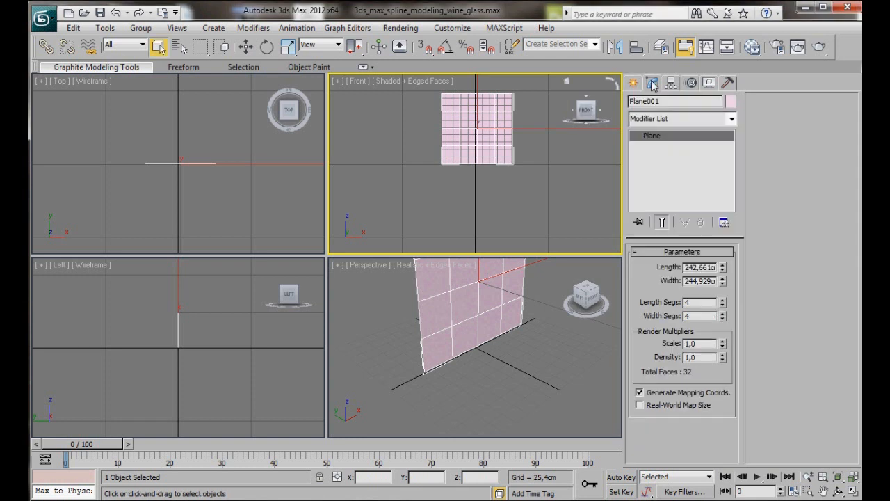
triple_click(695, 267)
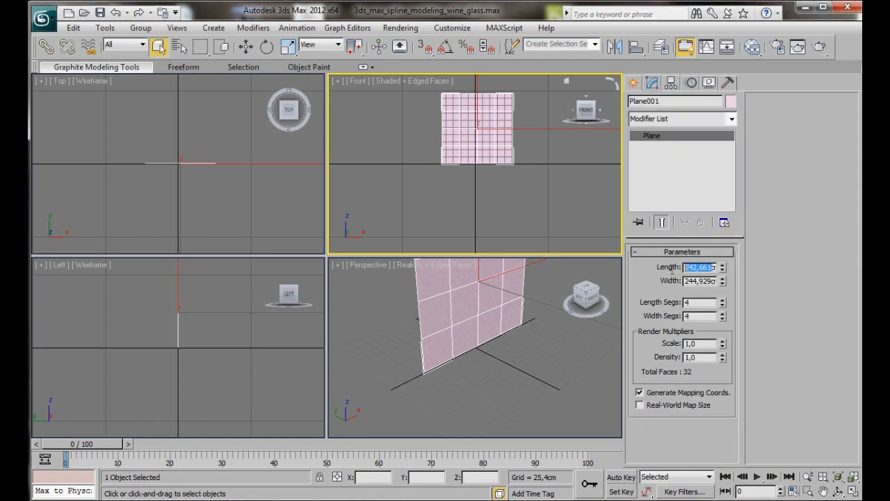
text(16cm)
click(700, 281)
text(7)
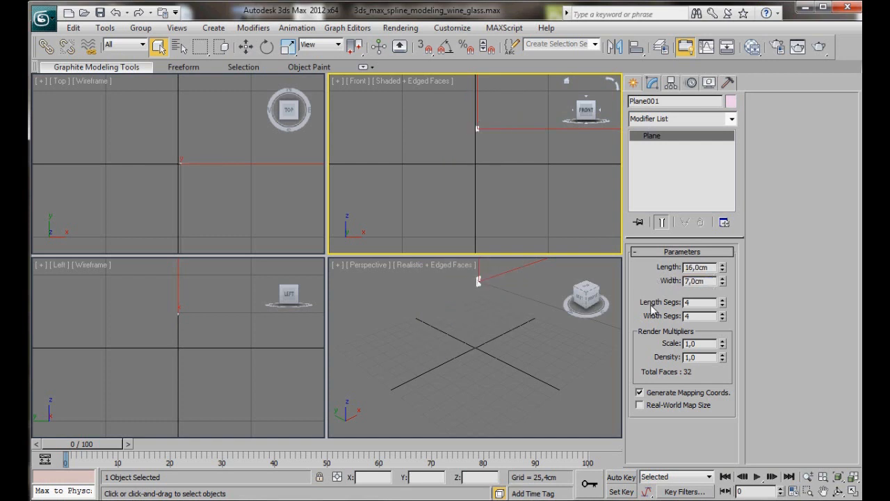
mouse_move(651, 327)
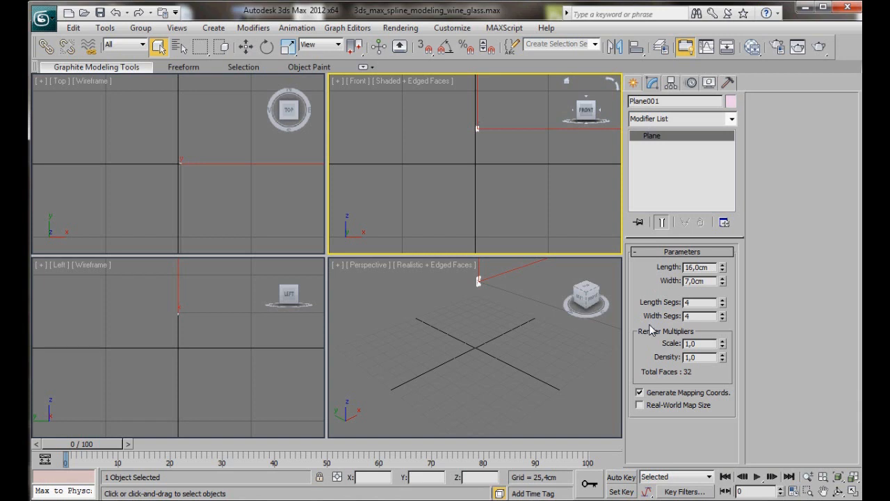
mouse_move(476, 216)
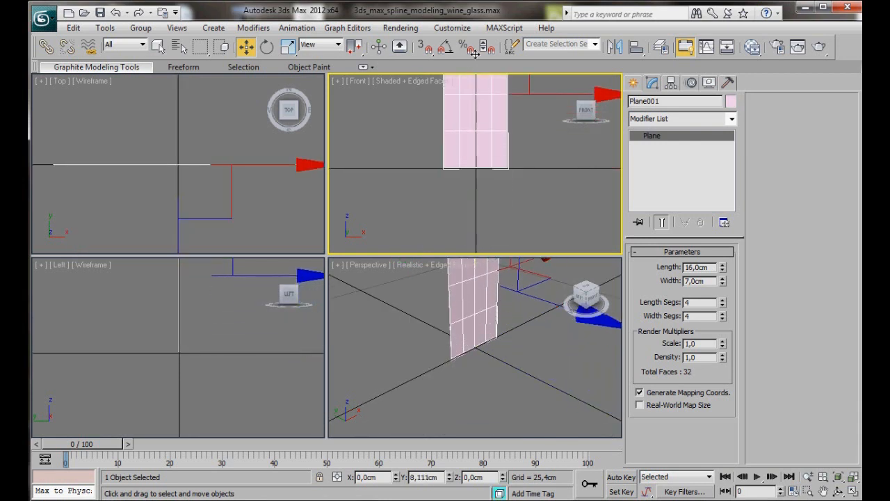
- Move Plane001 onto the scene's vertical centre line, base resting on the grid
drag(476, 84, 507, 133)
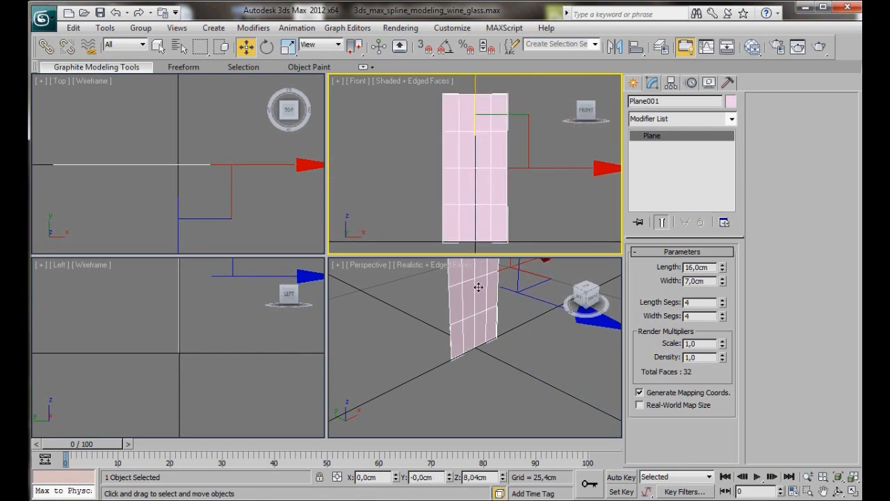
click(638, 83)
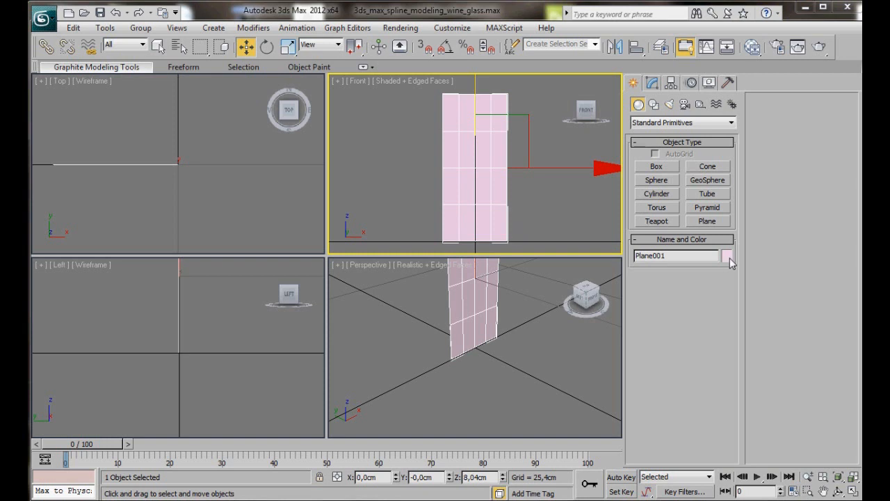
- Change Plane001's object colour to solid blue in the Object Color dialog
click(728, 256)
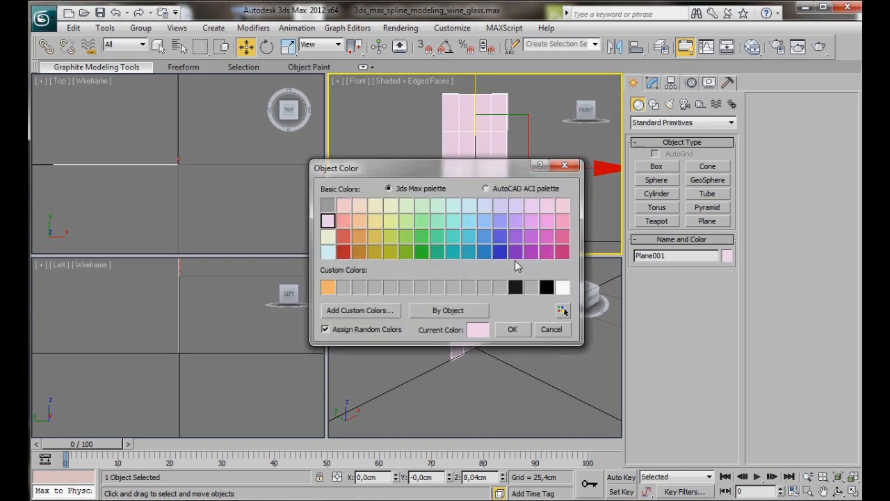
click(499, 252)
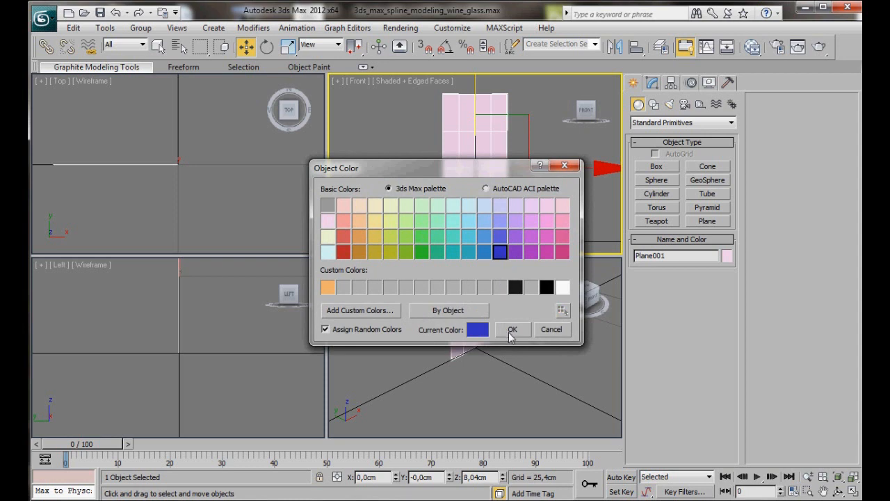
click(512, 329)
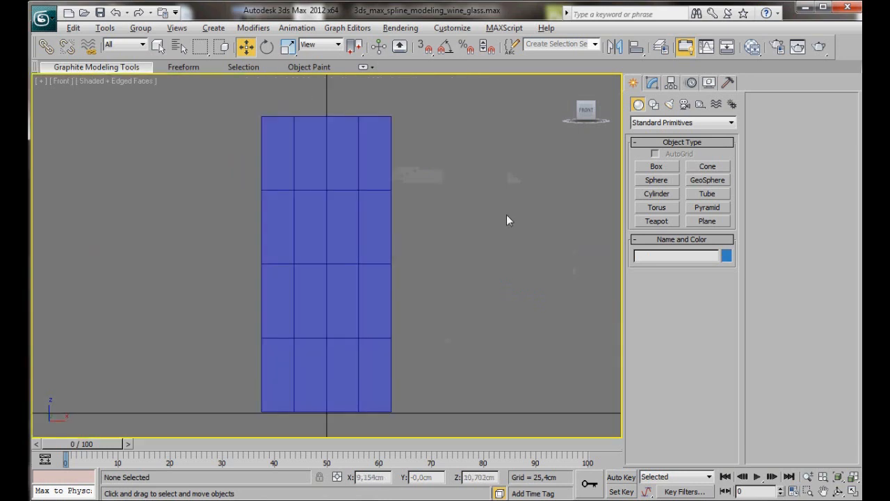
mouse_move(448, 281)
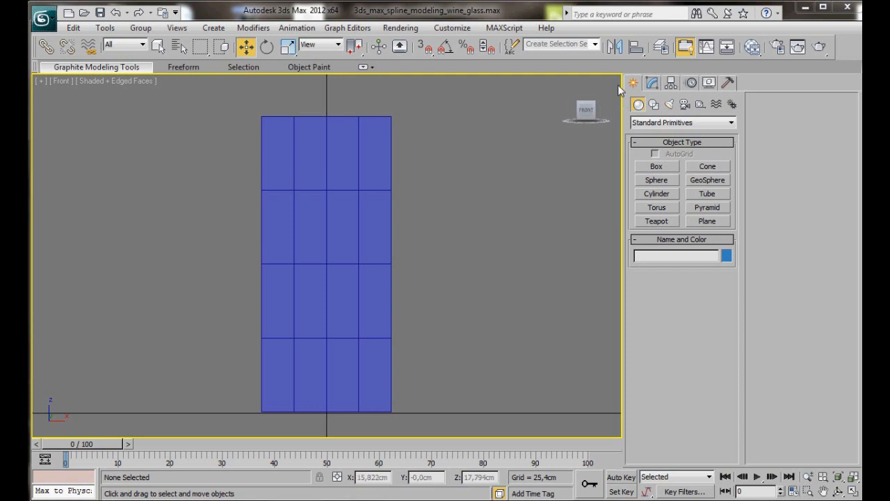
- Start a Line spline under Create > Shapes and set white as its object colour
click(654, 103)
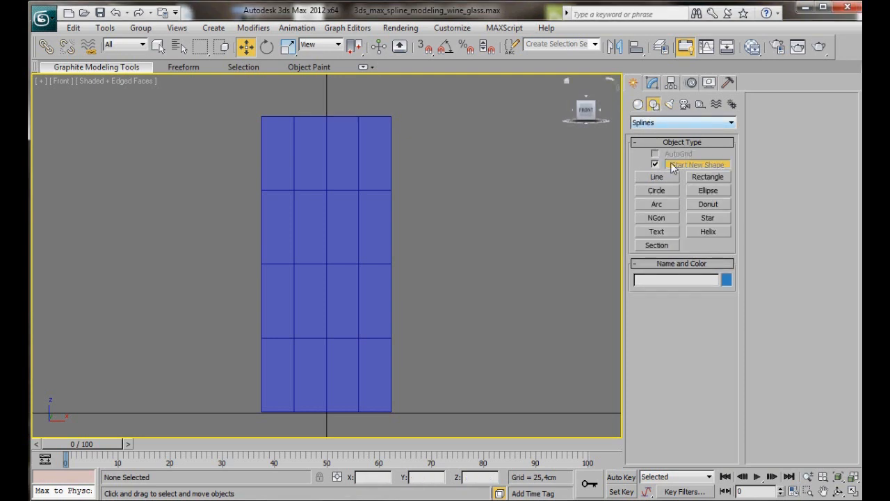
click(657, 177)
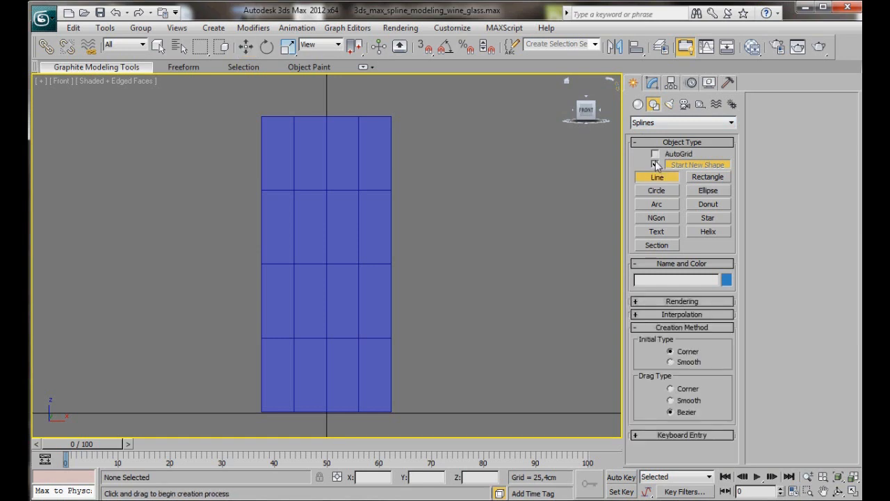
click(656, 153)
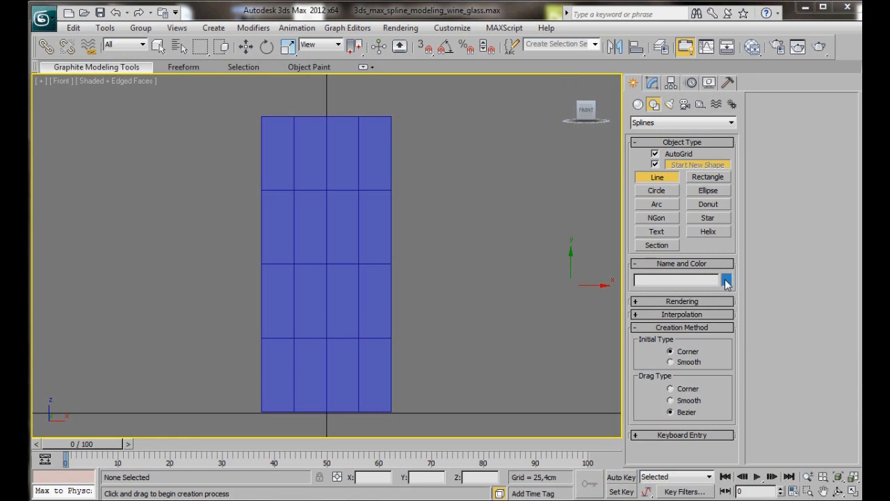
click(726, 279)
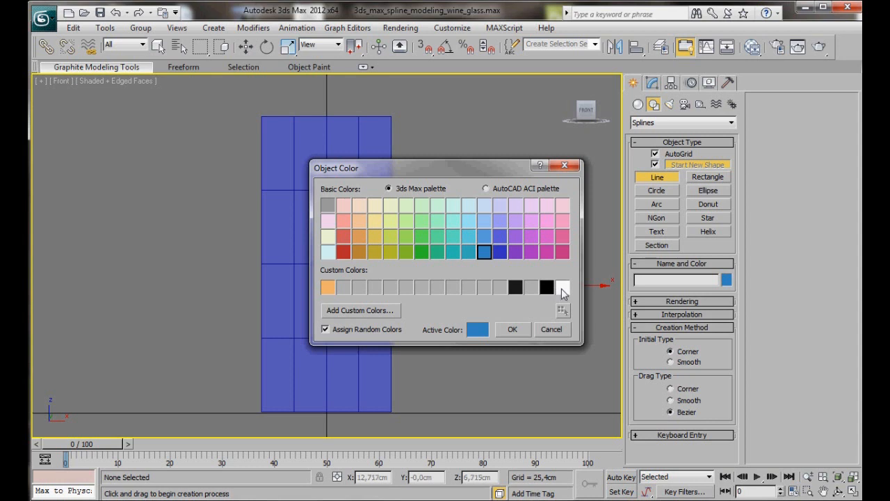
click(562, 287)
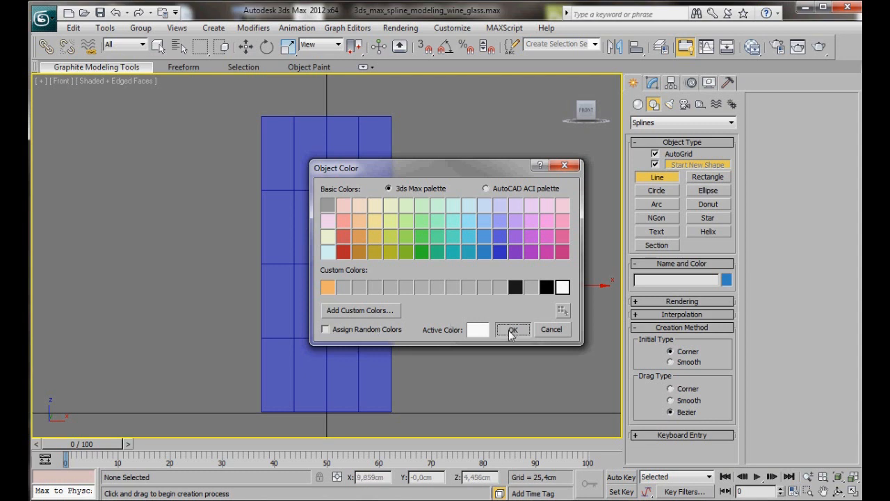
click(512, 328)
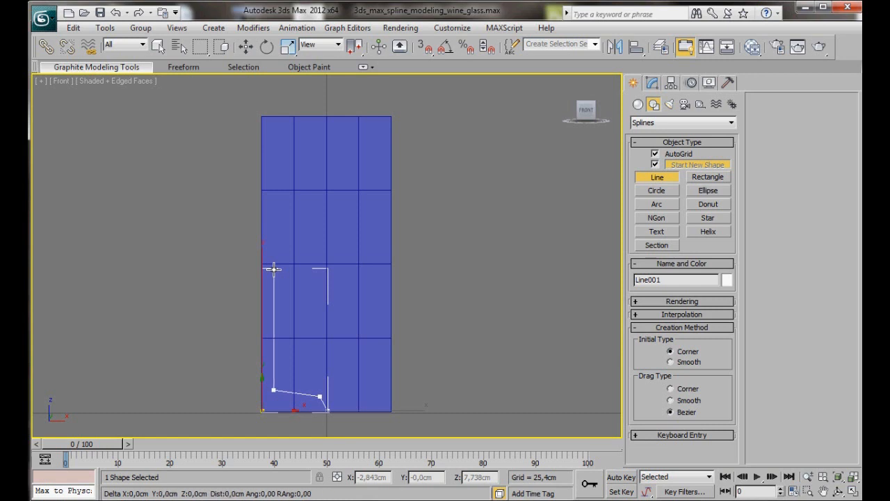
- Place further profile points up the bowl to complete Line001's glass outline
click(340, 222)
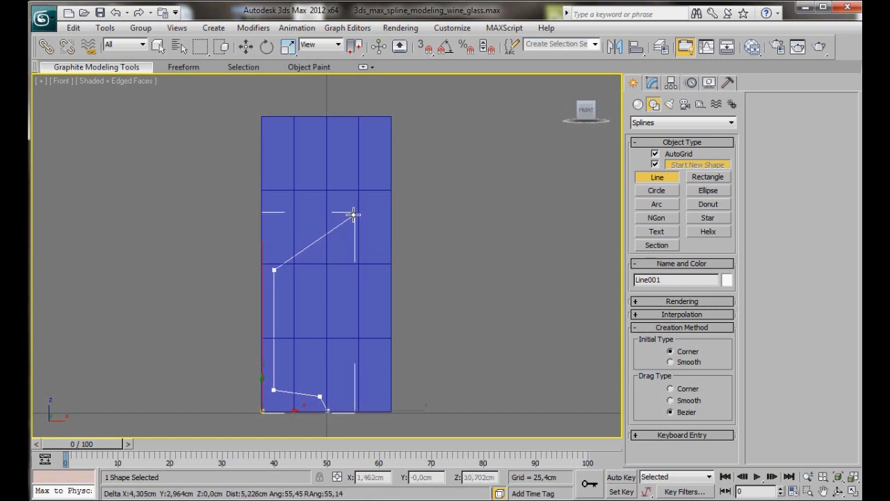
click(334, 123)
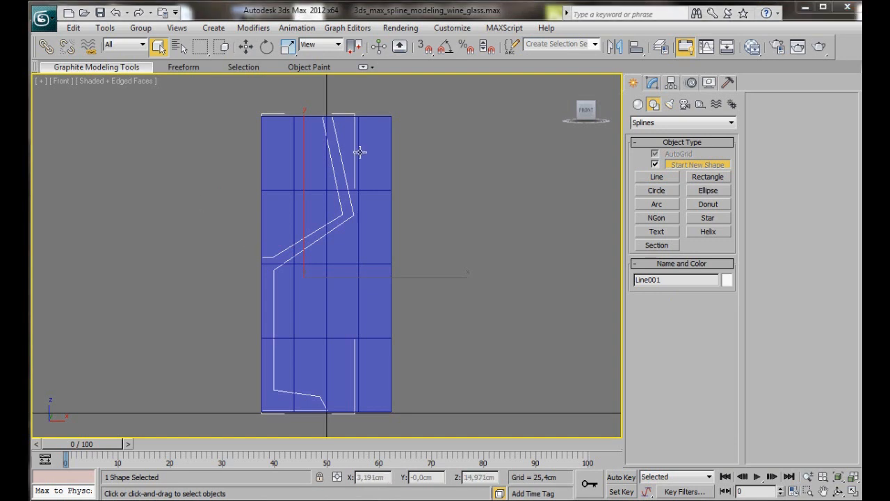
- Enter Vertex sub-object level on Line001 and region-select the two rim vertices
click(652, 82)
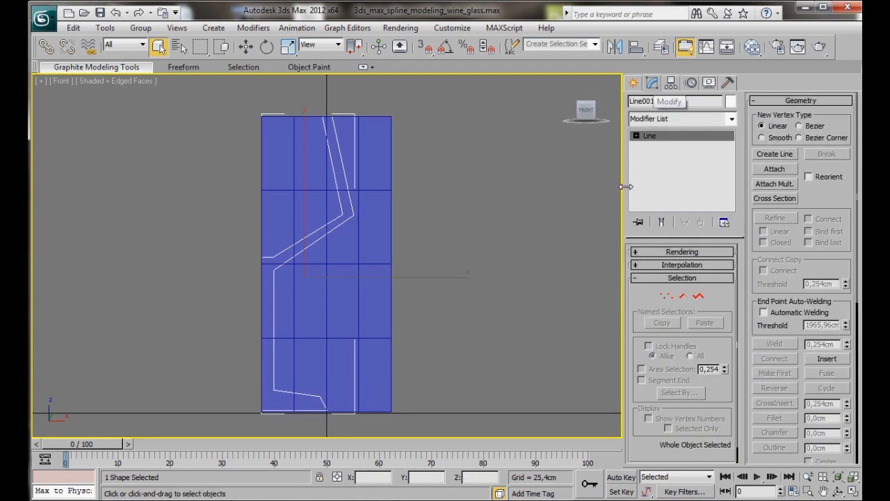
click(684, 295)
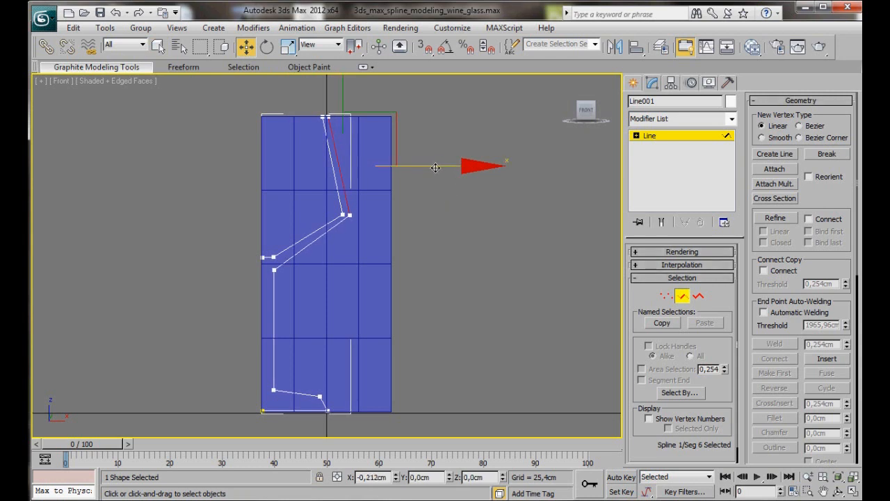
drag(329, 114, 327, 114)
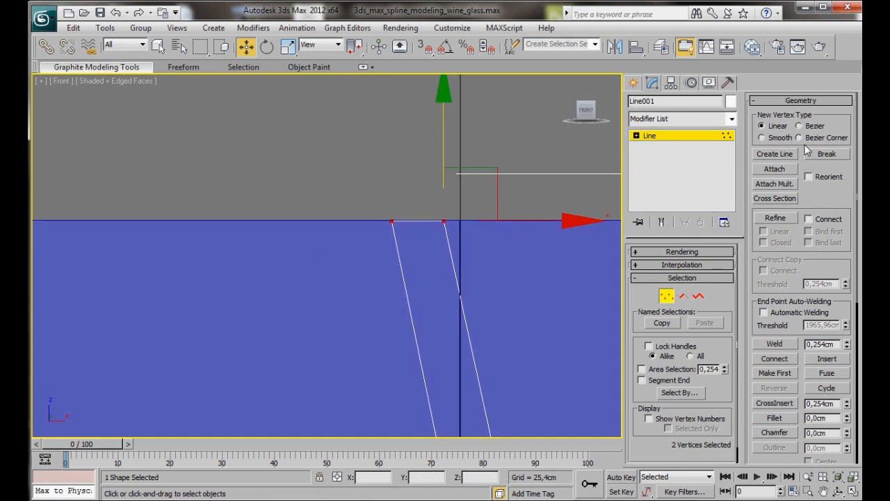
mouse_move(771, 423)
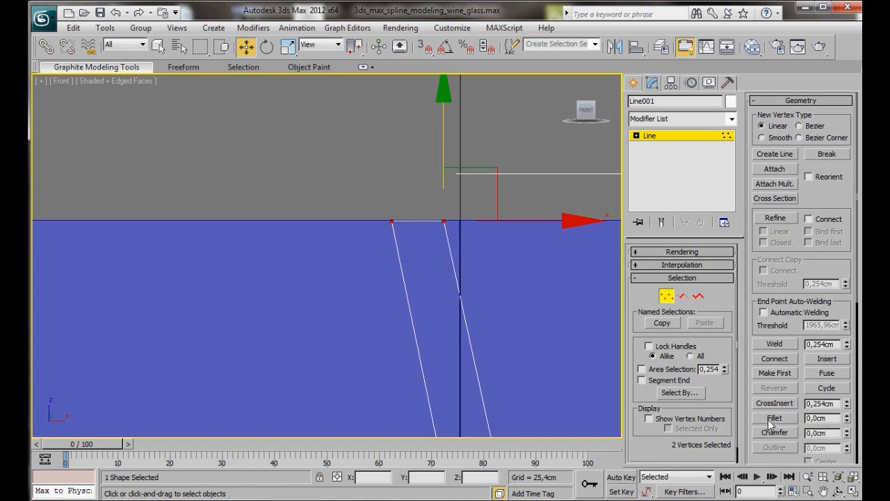
- Fillet the two selected rim vertices into a rounded glass rim
click(774, 418)
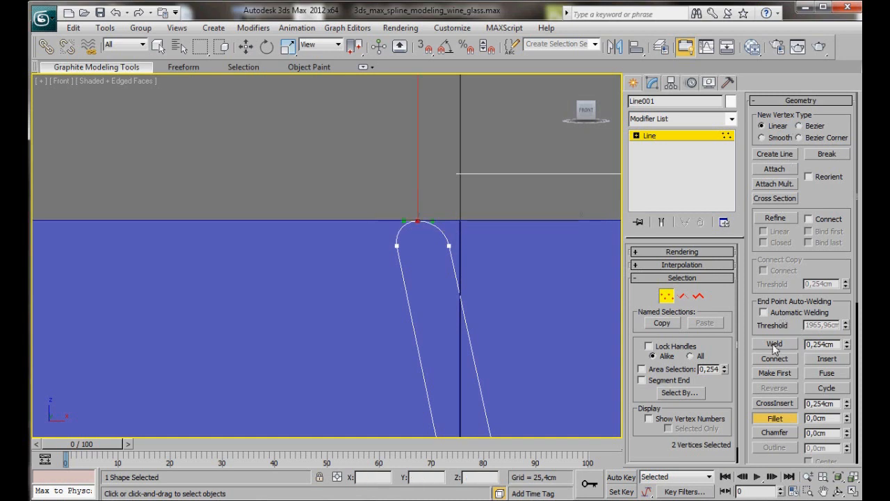
- Leave Fillet, select the bowl-stem corner vertex and convert it to Bezier
click(774, 343)
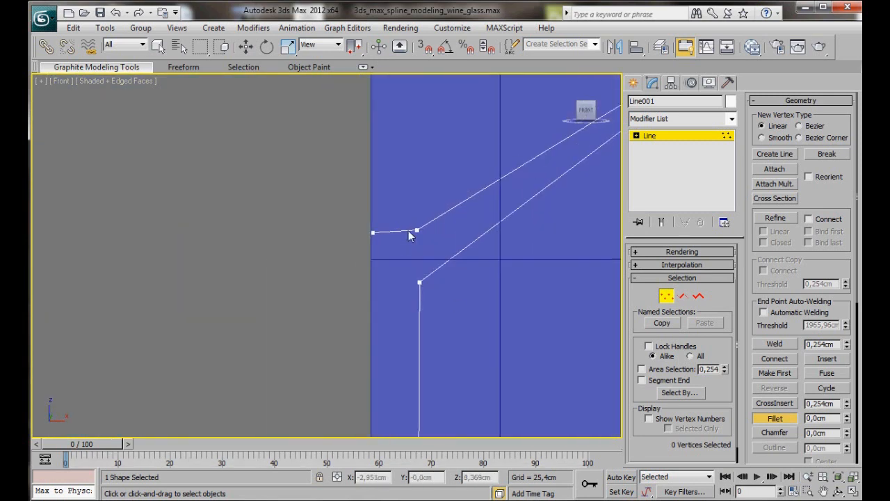
drag(411, 235, 420, 278)
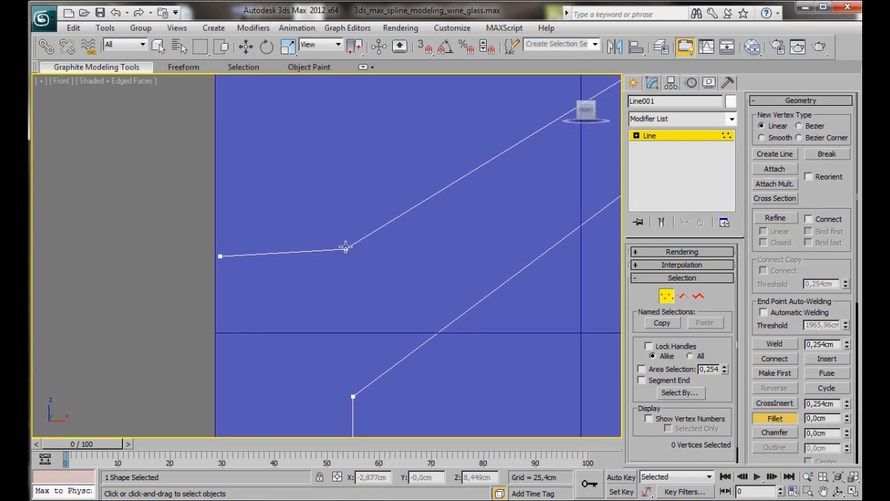
click(346, 247)
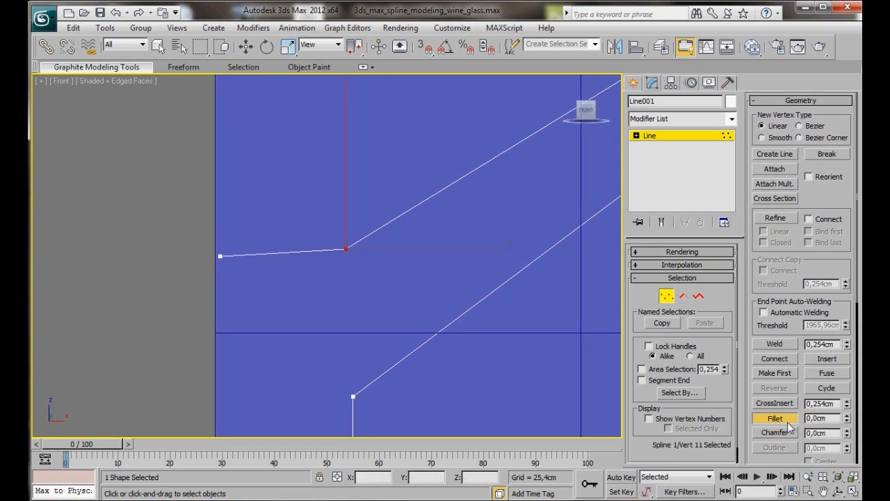
click(245, 45)
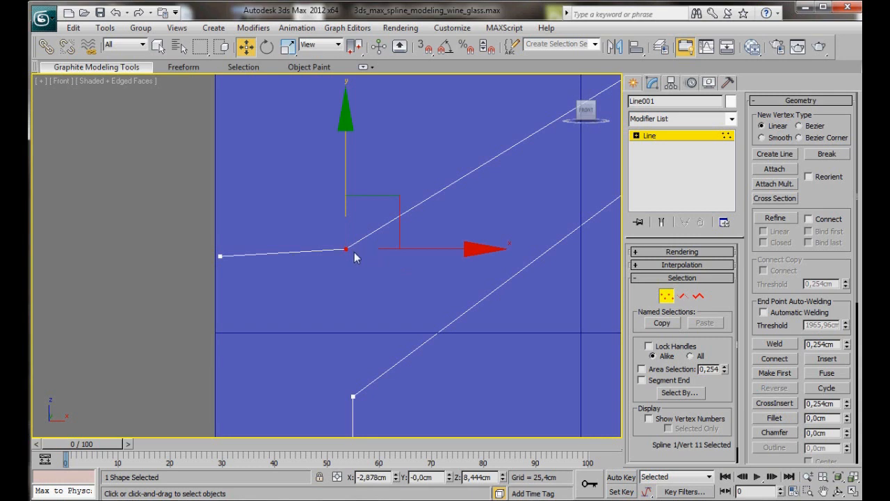
right_click(354, 254)
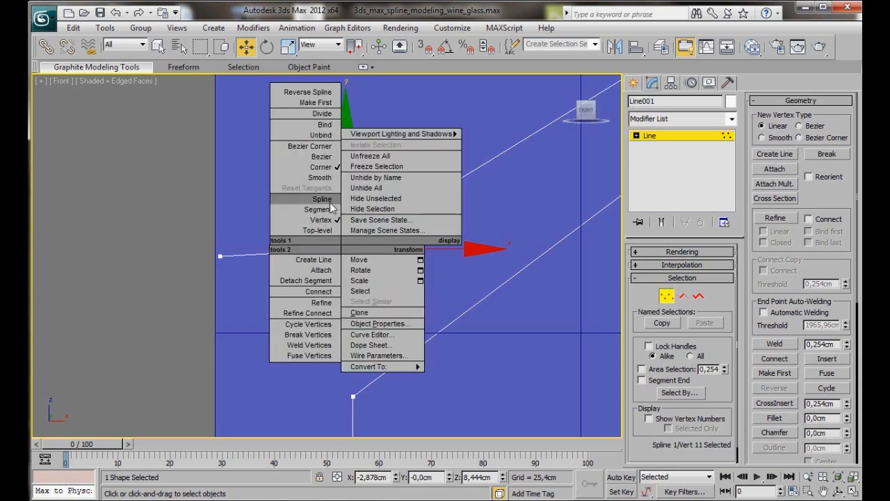
mouse_move(311, 156)
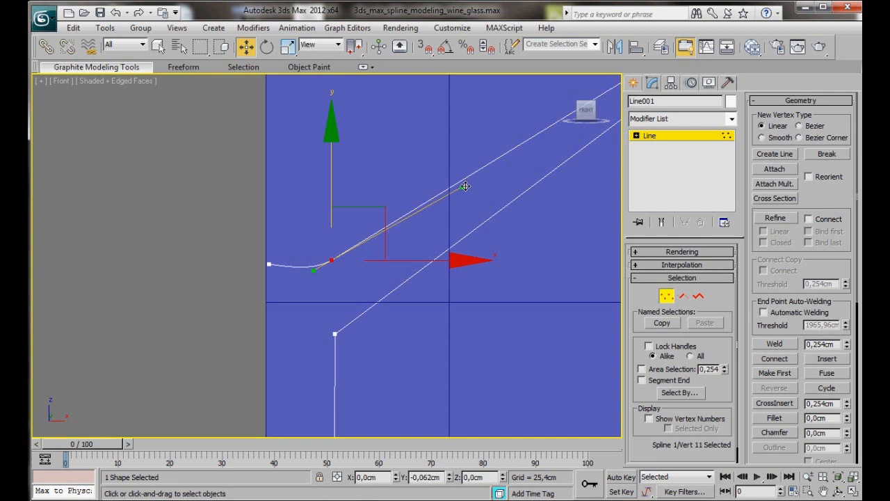
- Drag the Bezier tangent handles to curve the bowl's underside smoothly into the stem
drag(465, 186, 473, 206)
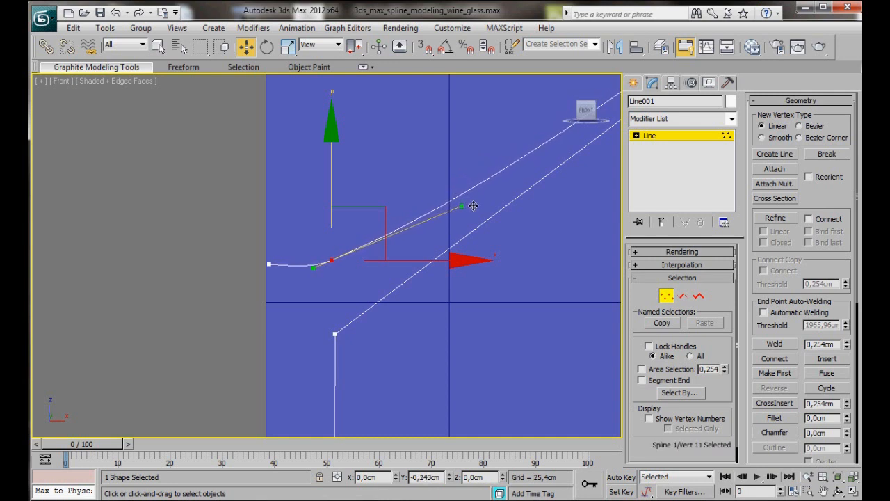
drag(462, 206, 462, 222)
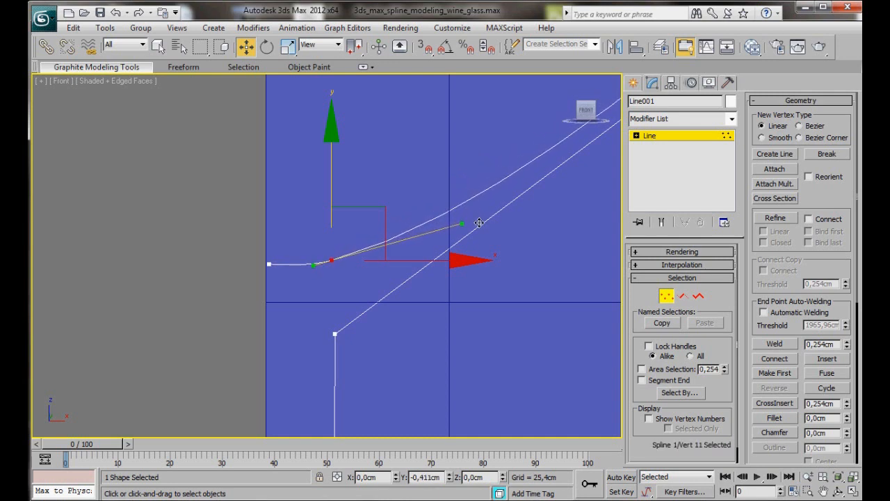
drag(479, 222, 494, 220)
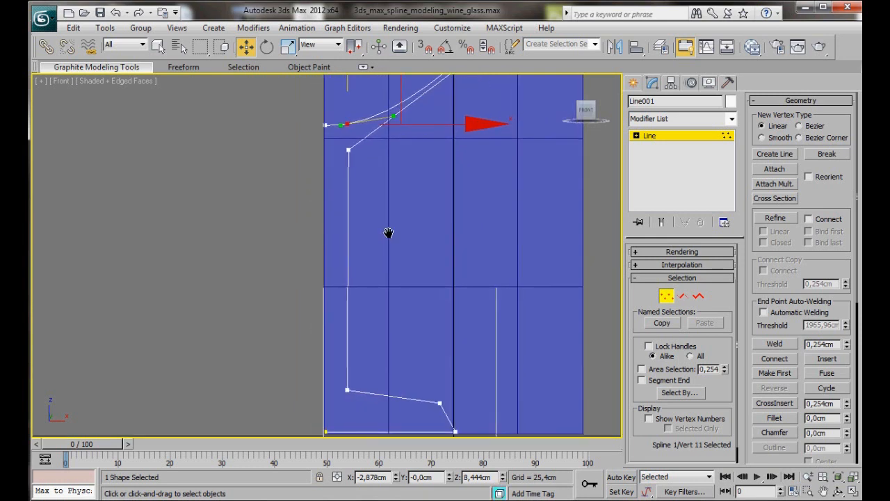
mouse_move(348, 150)
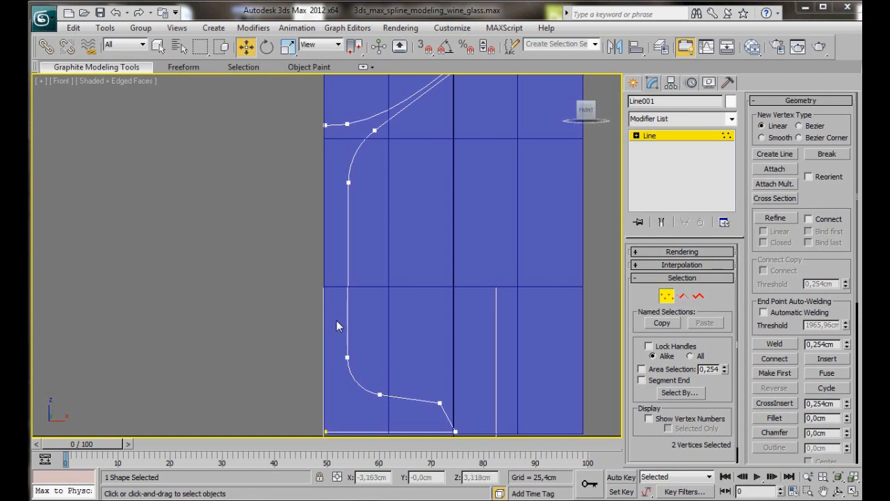
- Round the stem-to-base corner vertices of Line001 into a smooth Bezier curve
drag(336, 326, 490, 418)
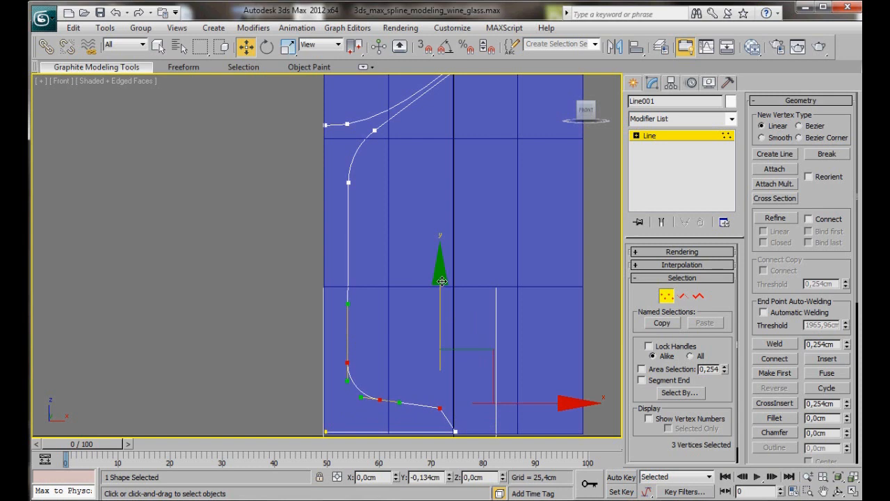
drag(423, 400, 445, 429)
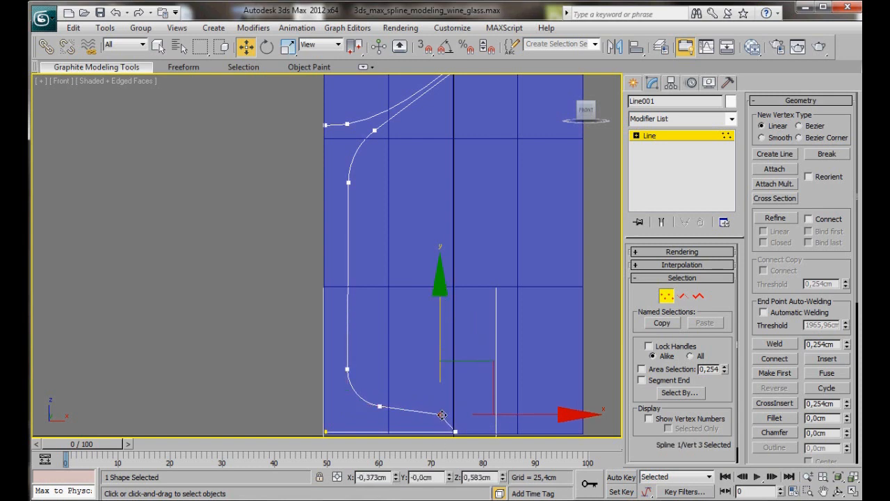
right_click(443, 415)
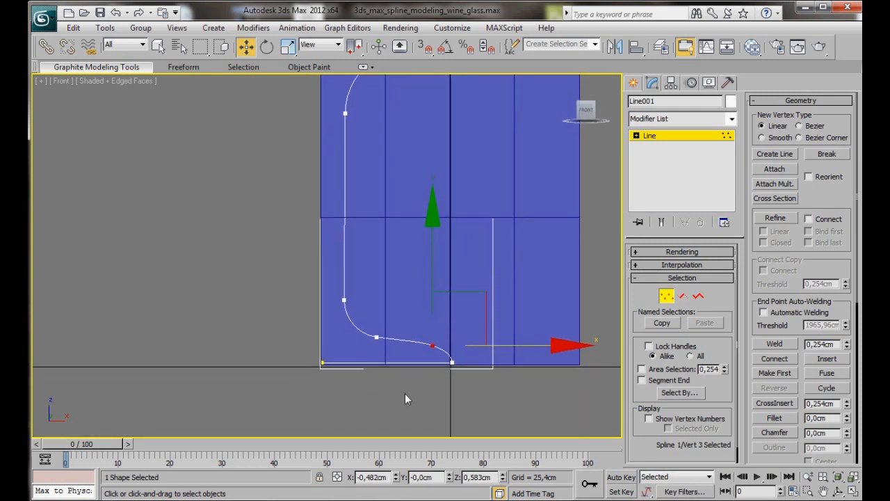
click(508, 271)
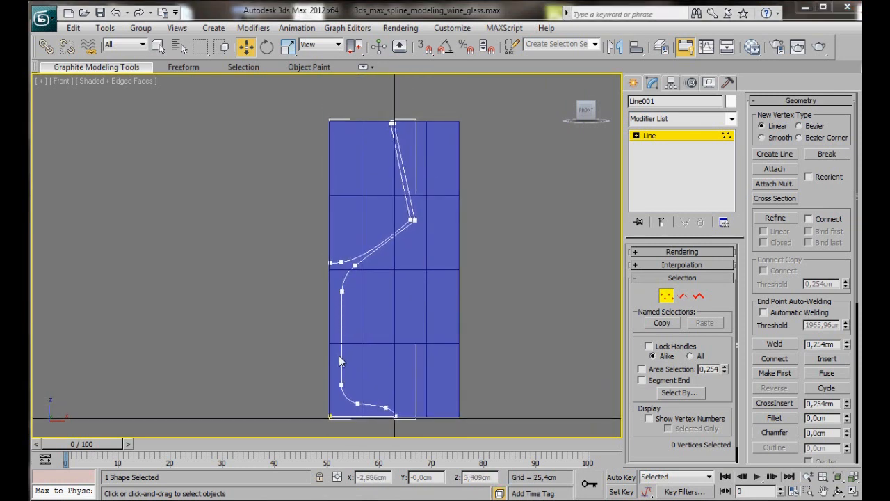
- Set the bowl-to-stem vertex of Line001 to Smooth/Bezier so the bowl curves into the stem
click(682, 296)
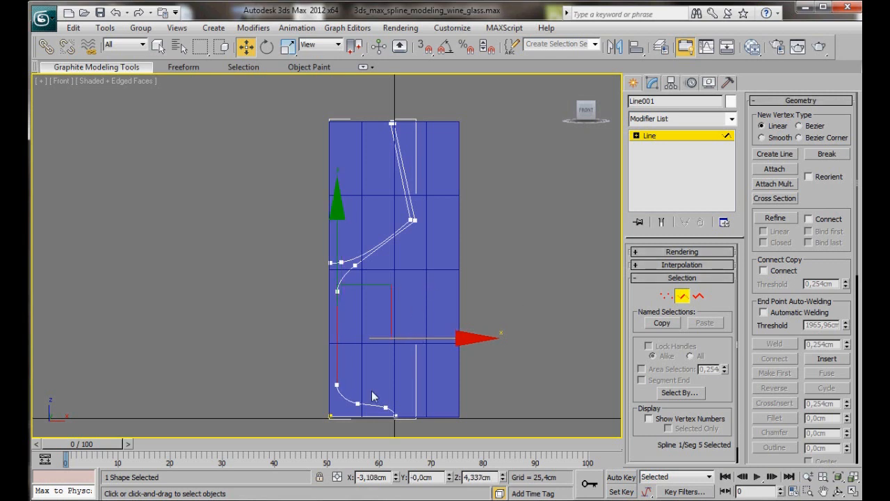
click(667, 295)
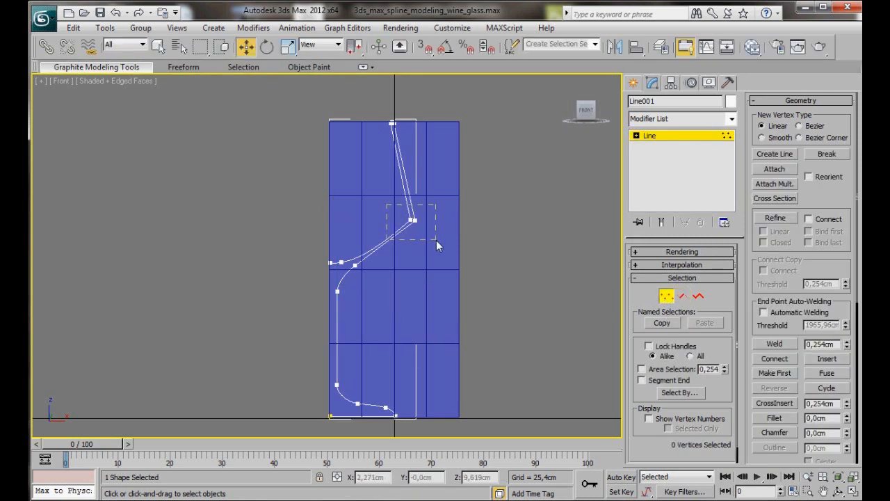
click(412, 220)
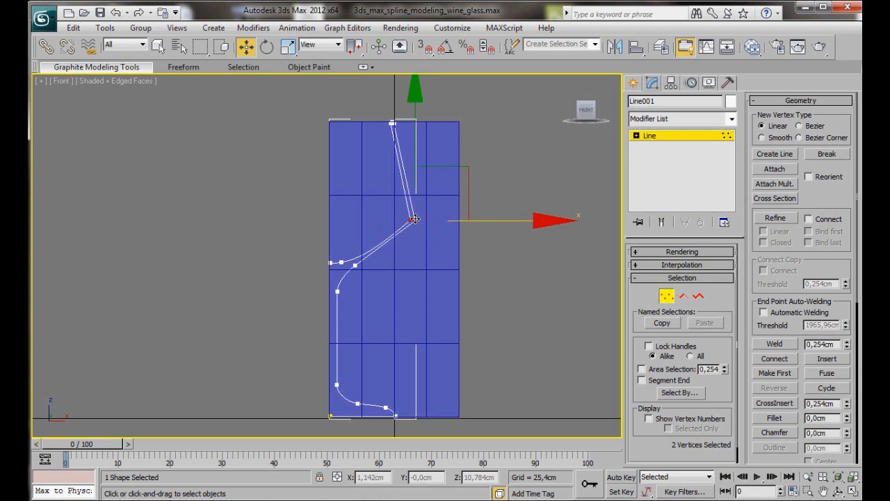
right_click(415, 219)
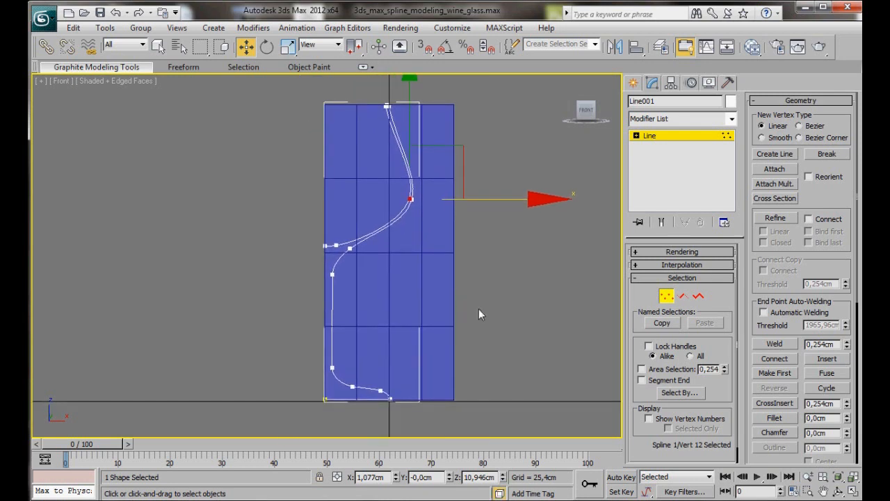
- Leave vertex editing and add a Lathe modifier to the Line001 profile
click(649, 137)
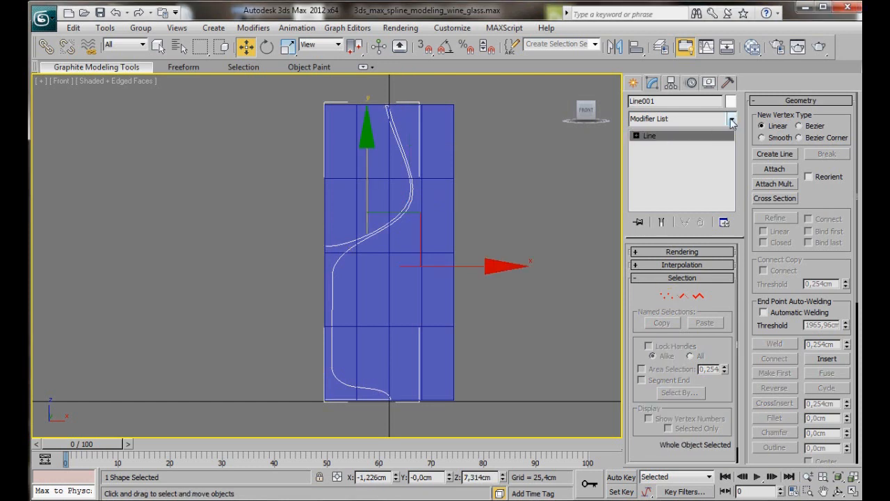
click(732, 118)
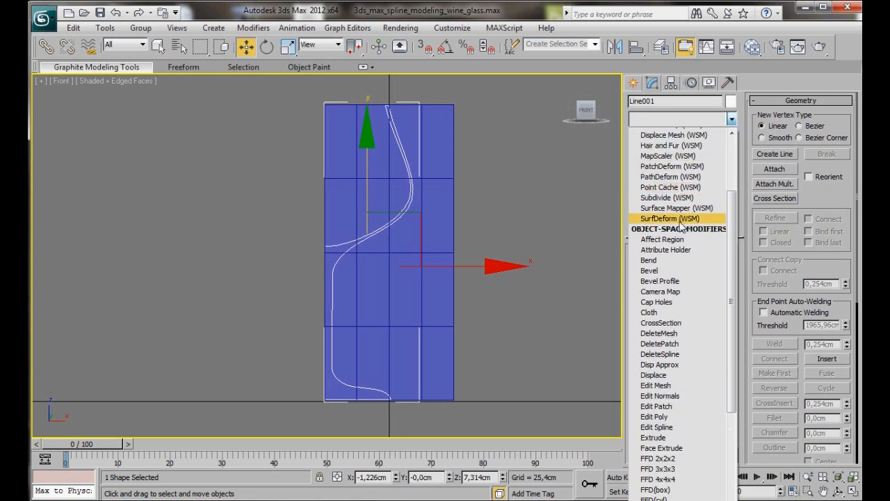
scroll(down, 3)
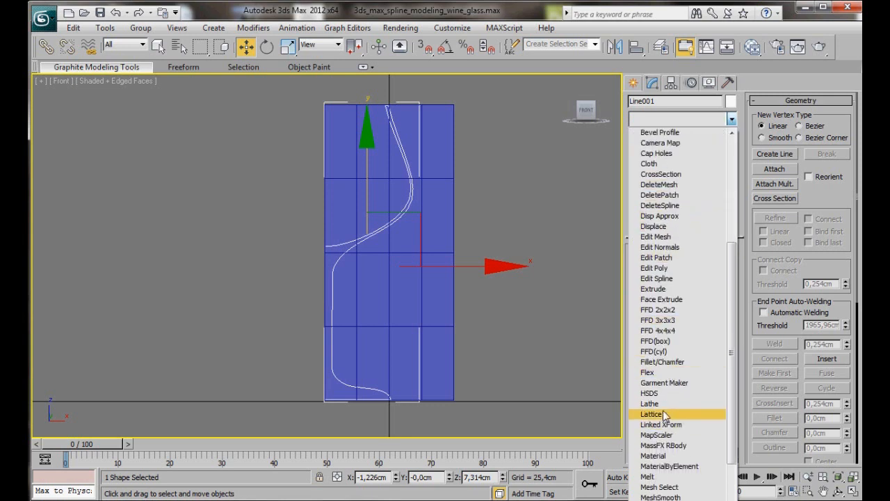
click(648, 404)
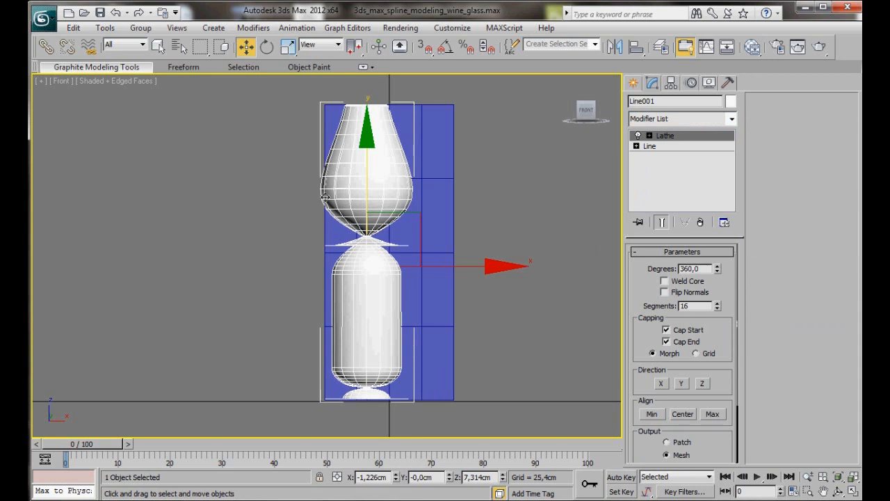
mouse_move(493, 192)
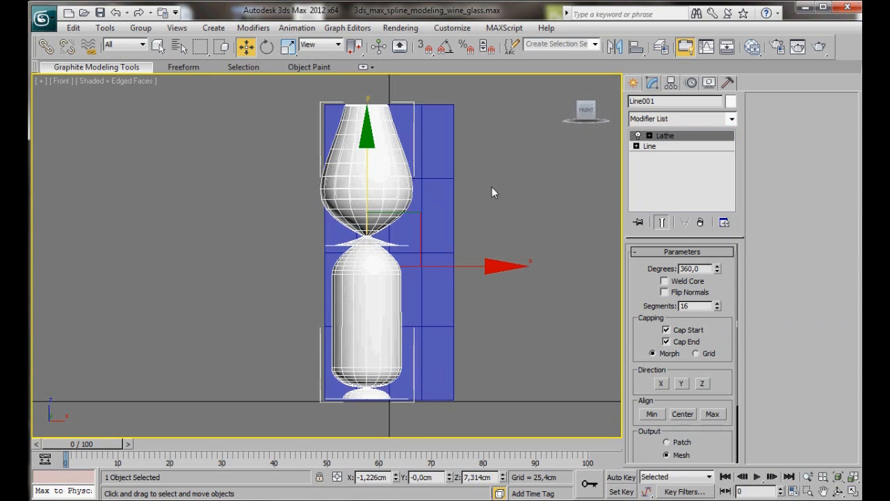
mouse_move(643, 271)
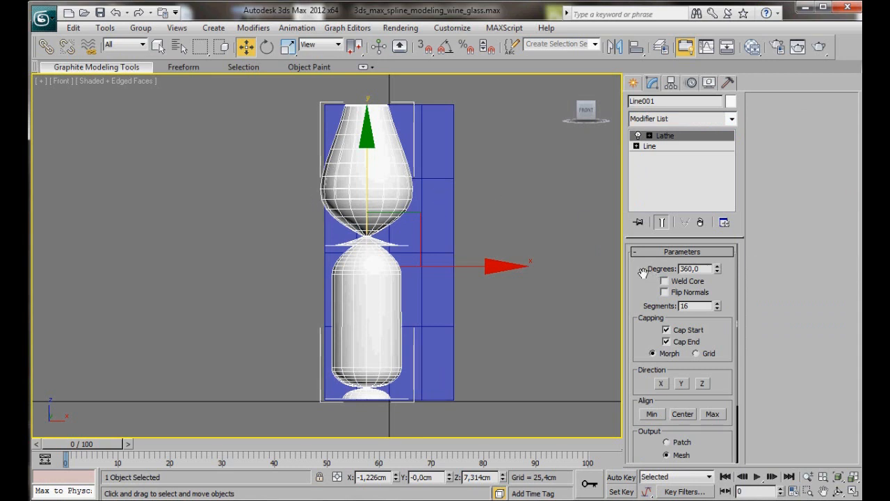
- Weld the lathe core, raise Segments to 32 and align the axis to Min
click(665, 281)
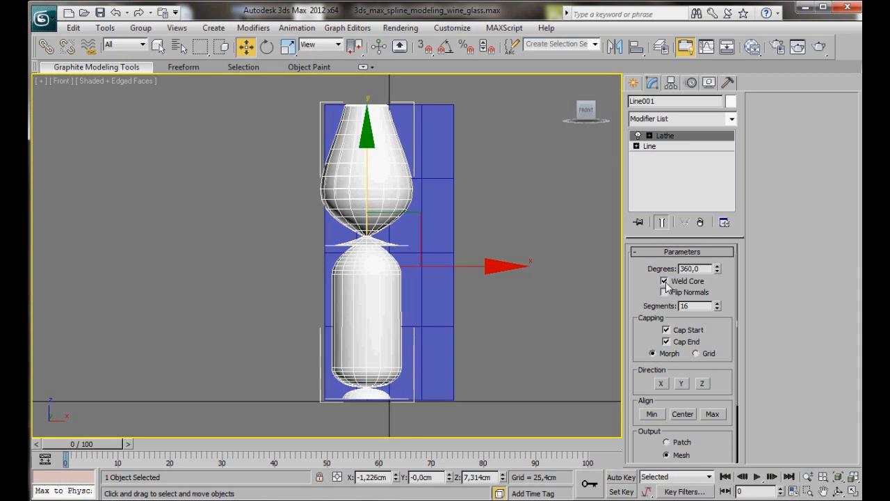
click(718, 303)
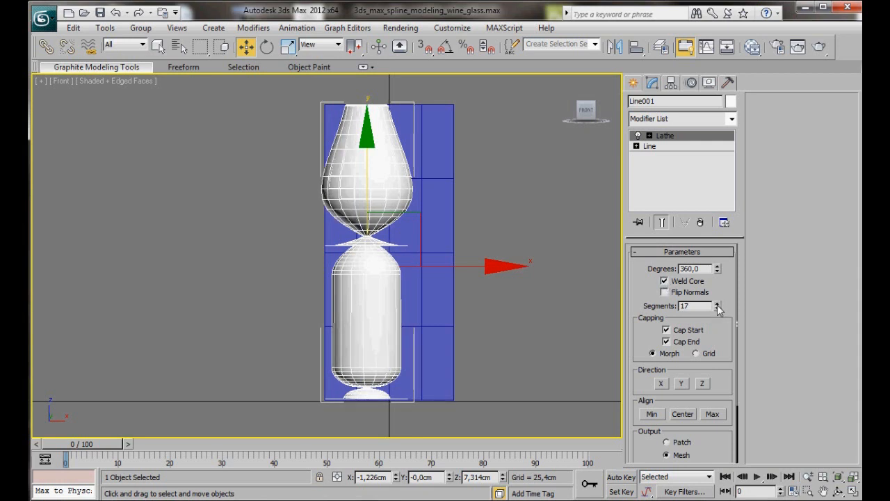
click(718, 304)
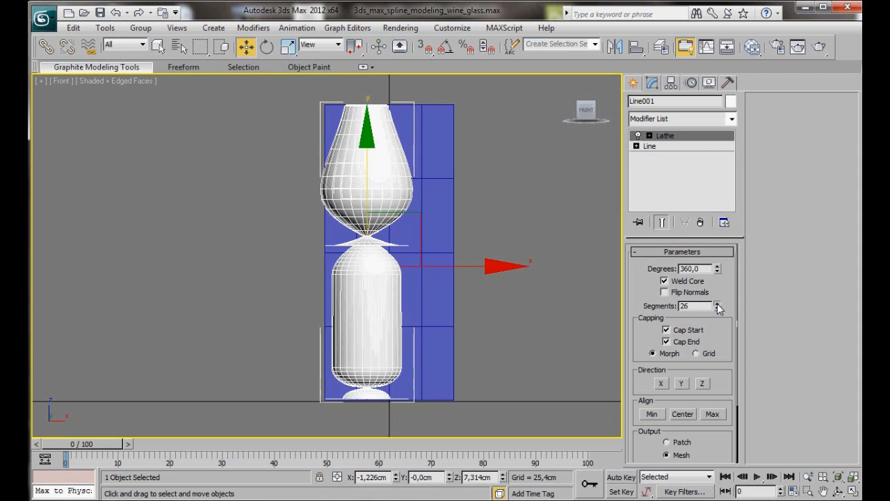
click(718, 304)
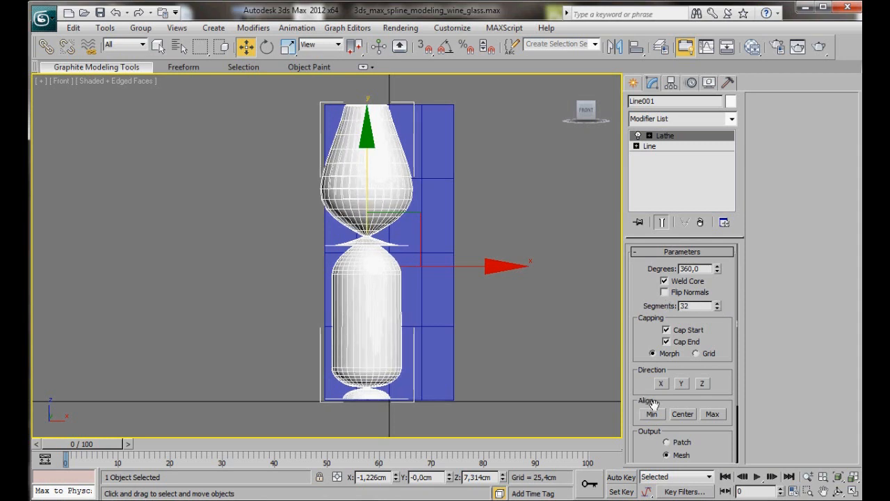
click(651, 415)
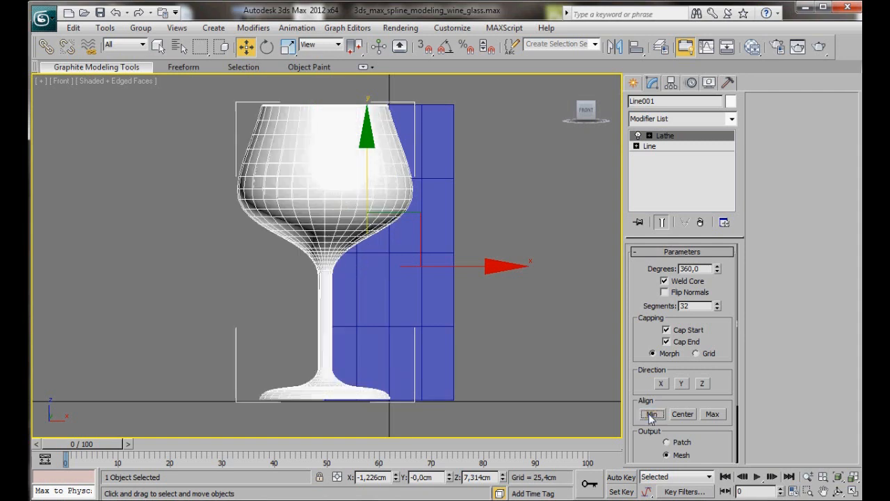
key(alt+w)
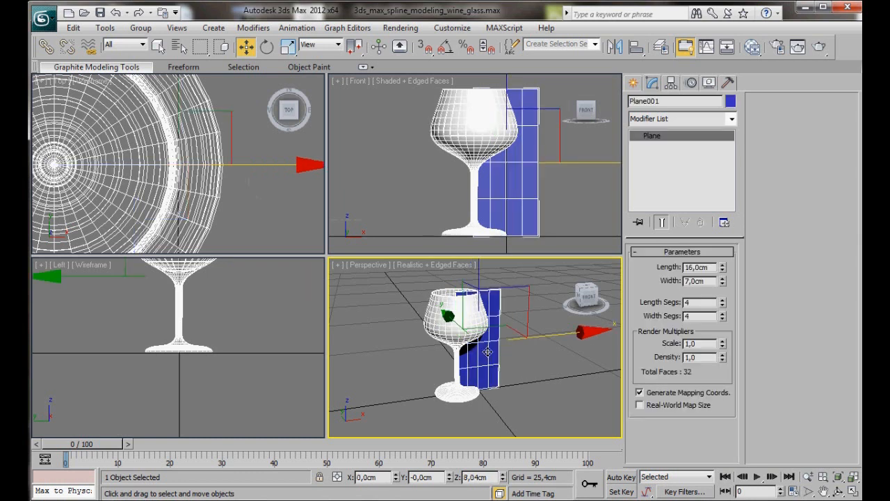
- Frame the lathed wine glass in a maximized Perspective view without the reference plane
click(494, 373)
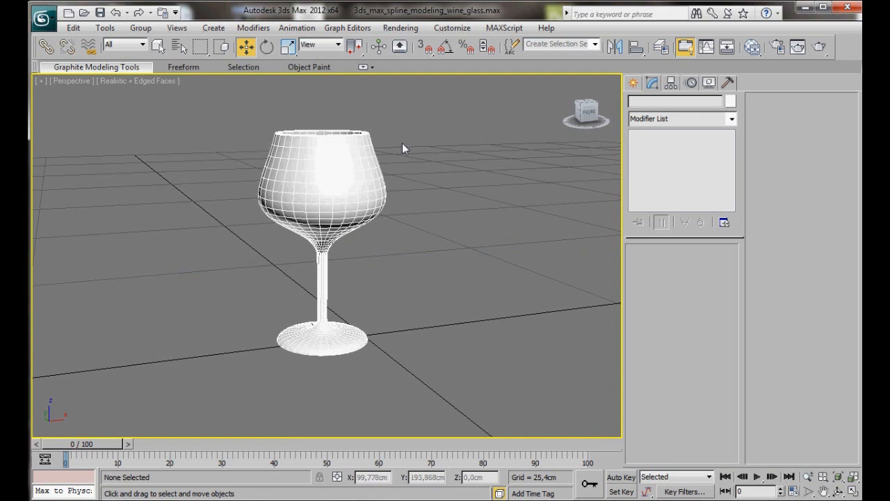
drag(406, 147, 456, 260)
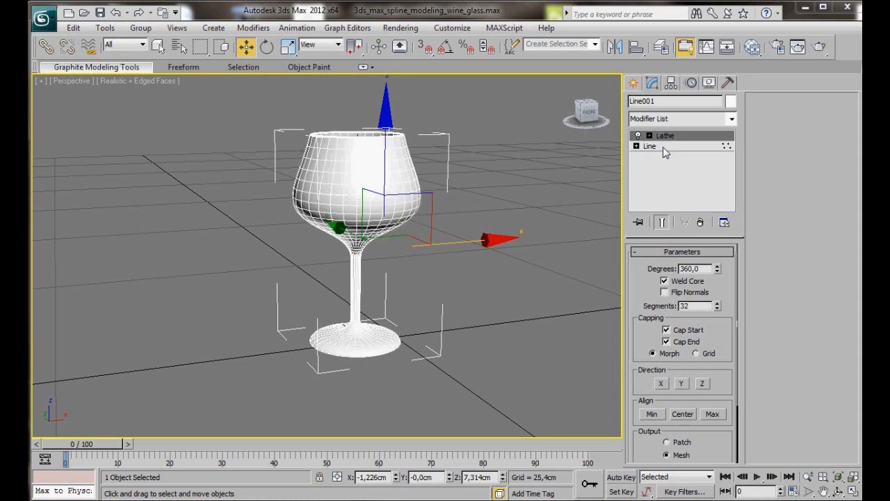
click(648, 146)
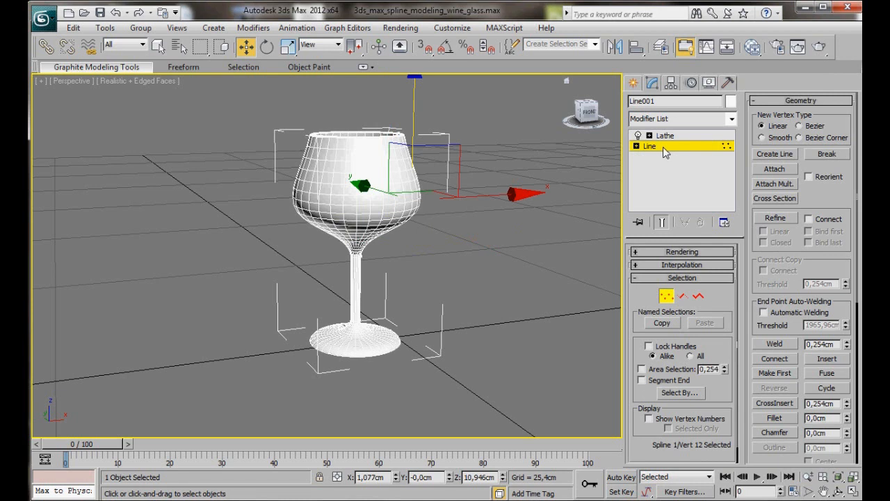
mouse_move(663, 222)
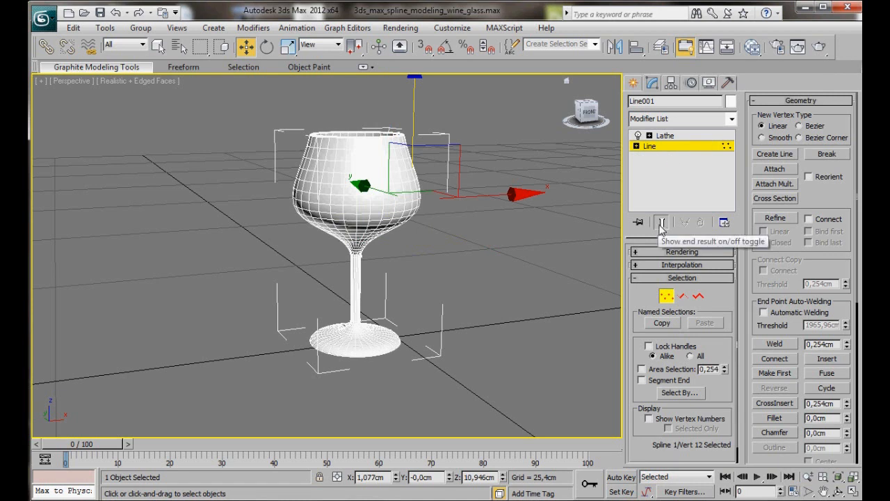
click(662, 221)
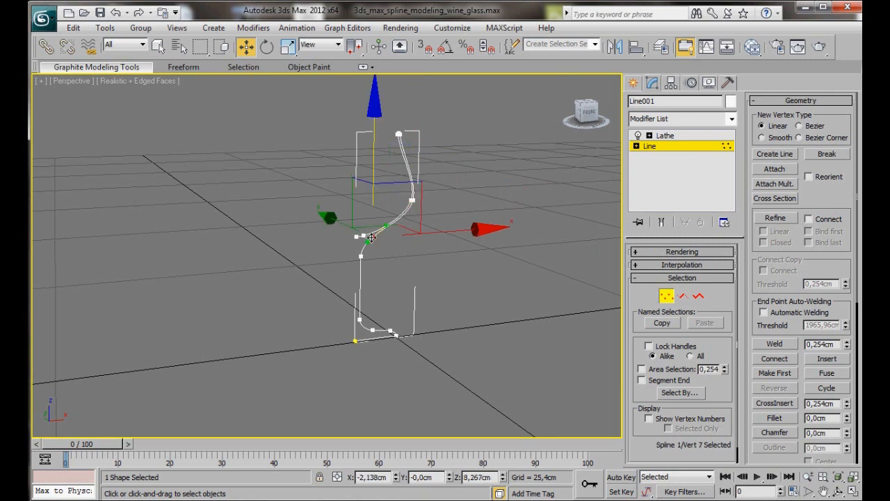
mouse_move(660, 222)
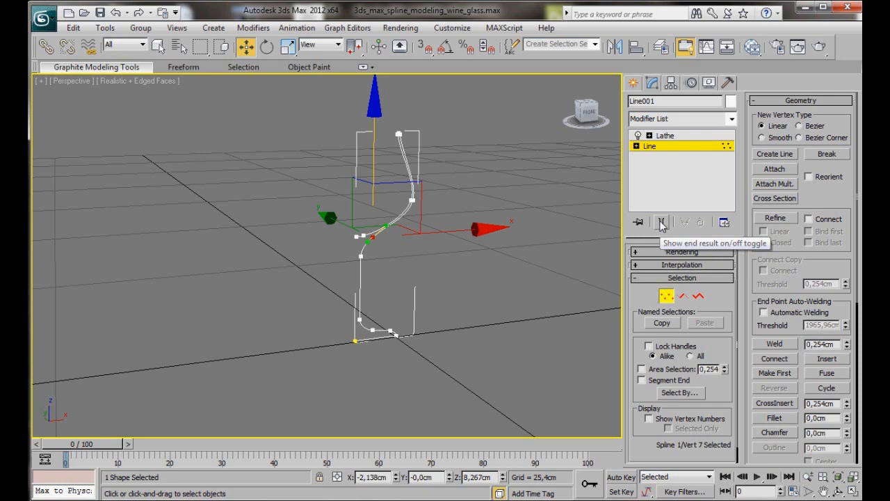
click(660, 223)
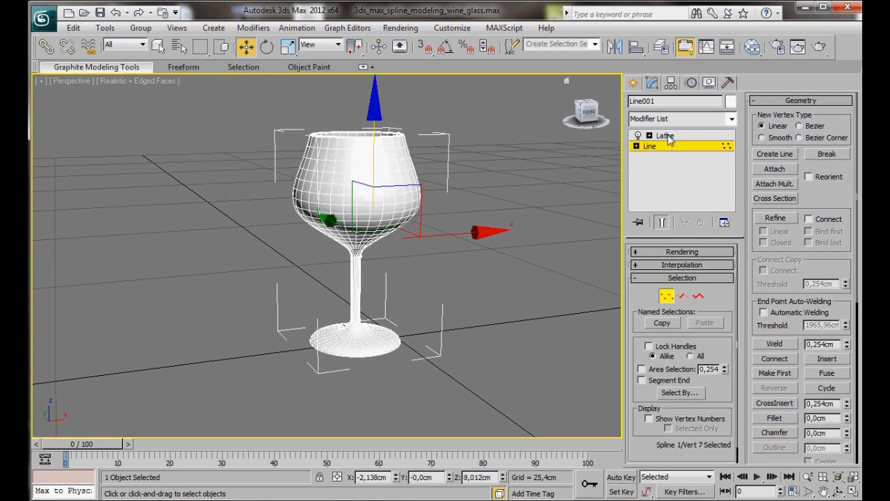
click(665, 135)
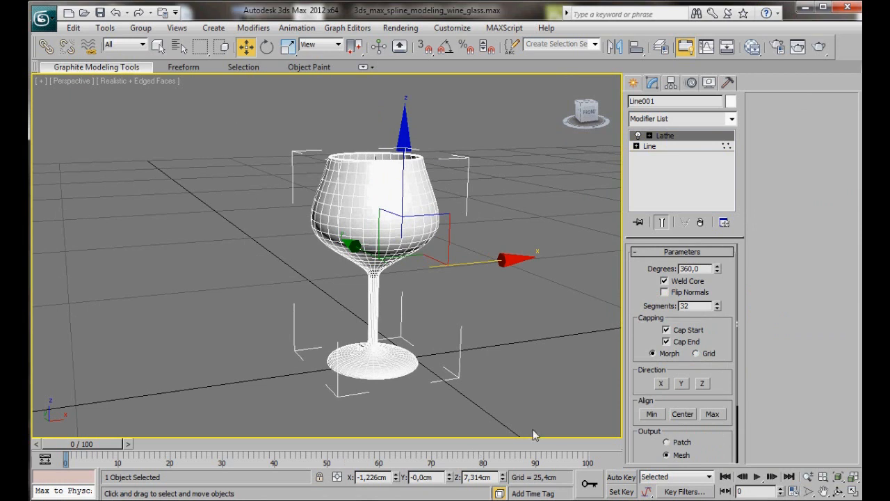
mouse_move(500, 397)
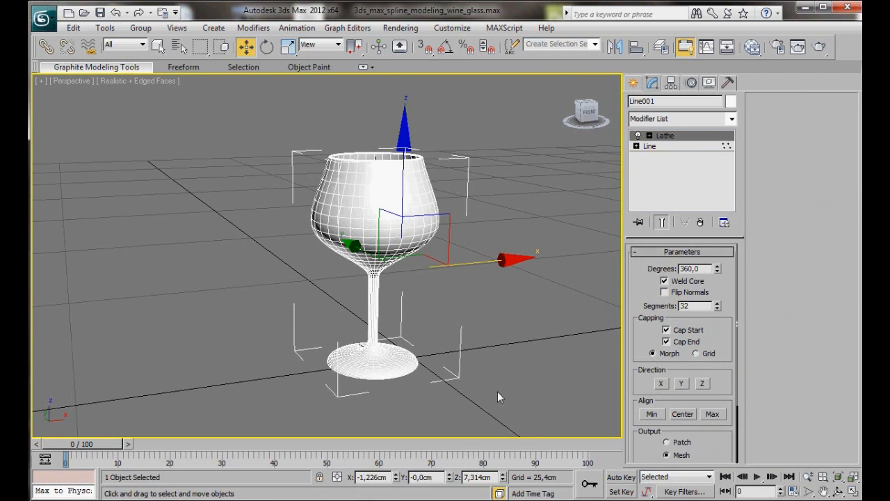